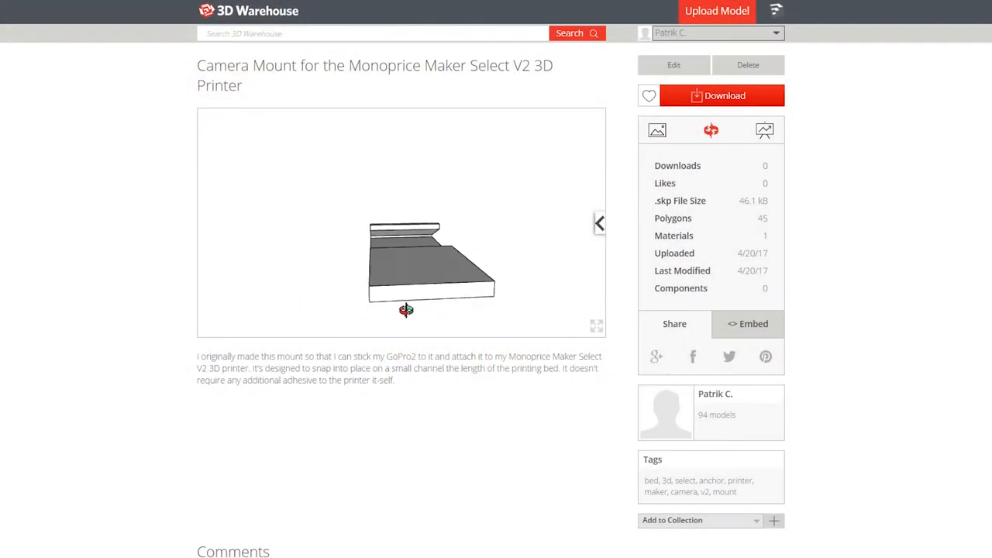
# Step: Orbit the Monoprice camera mount preview upward to a tilted viewing angle
pyautogui.moveTo(406, 310); pyautogui.dragTo(490, 160)
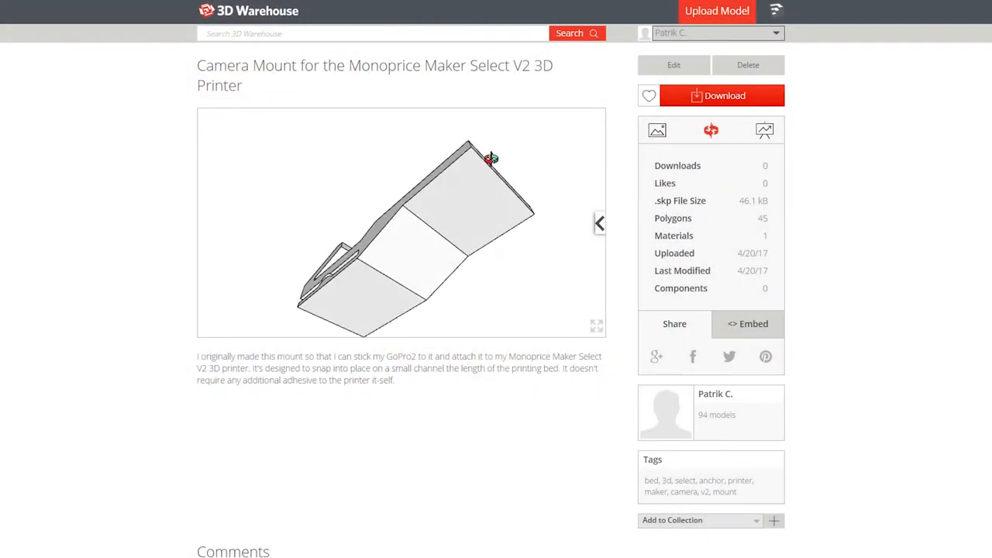